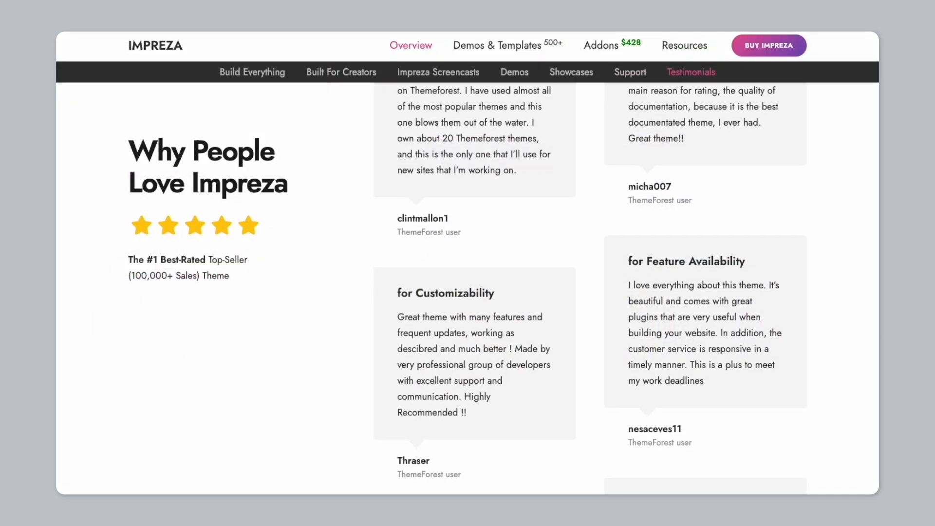
Step: Scroll the Pages gallery and preview the Design Hotel demo's Chill Out in Paradise scene
{"action": "scroll", "scroll_direction": "down", "scroll_amount": 3}
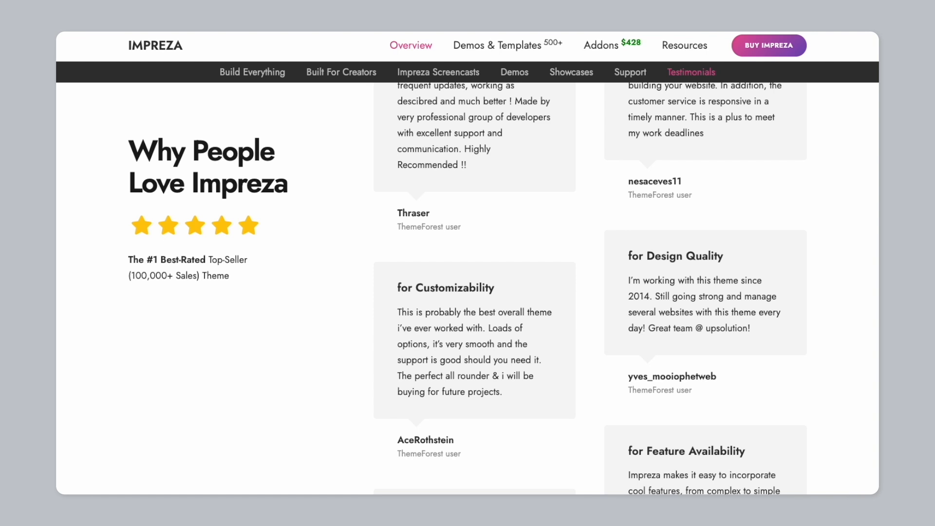
{"action": "scroll", "scroll_direction": "down", "scroll_amount": 3}
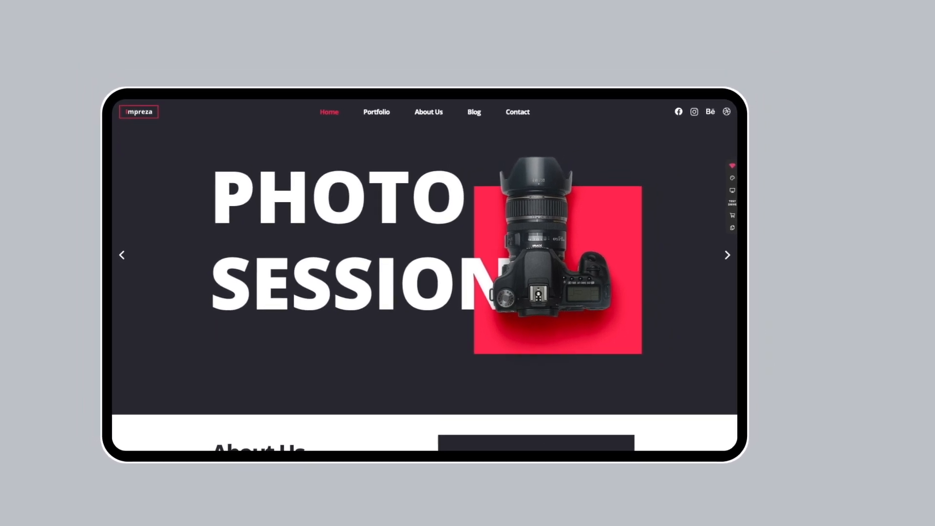
{"action": "scroll", "scroll_direction": "down", "scroll_amount": 3}
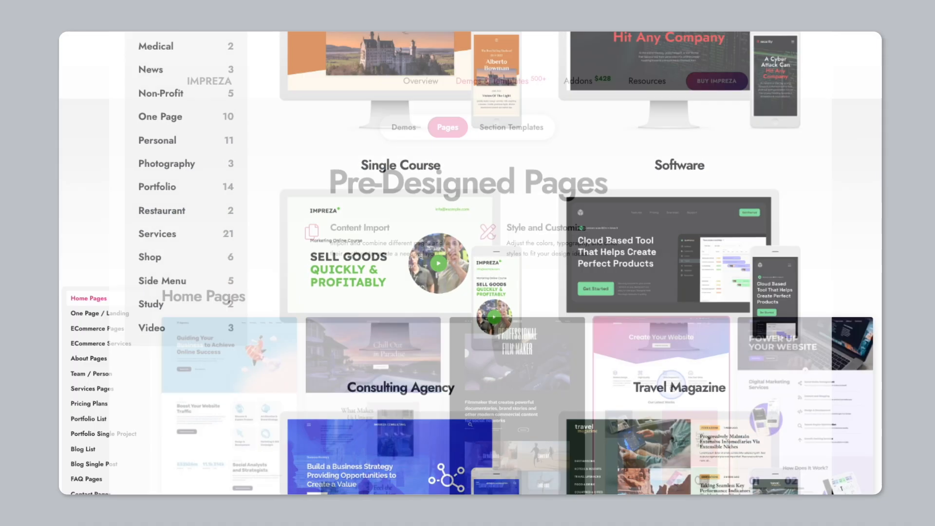
{"action": "left_click", "coordinate": [372, 354]}
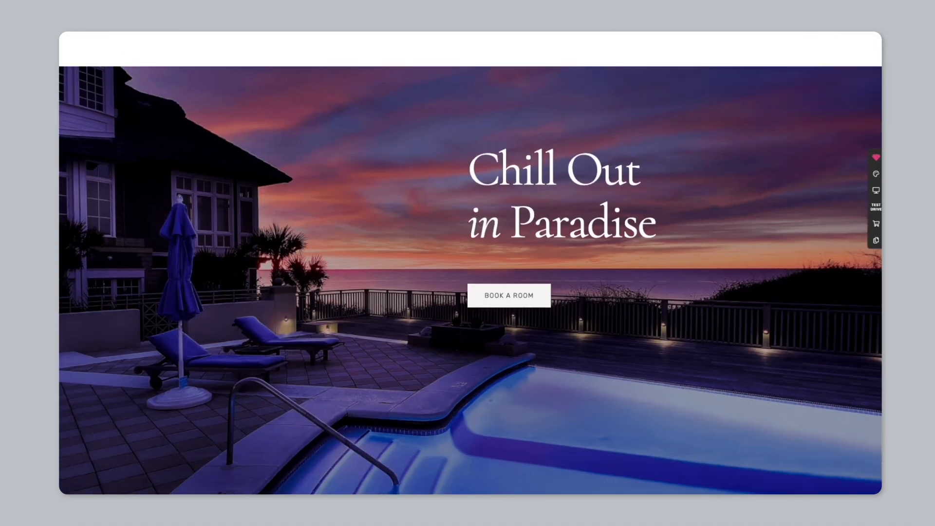
{"action": "scroll", "scroll_direction": "down", "scroll_amount": 3}
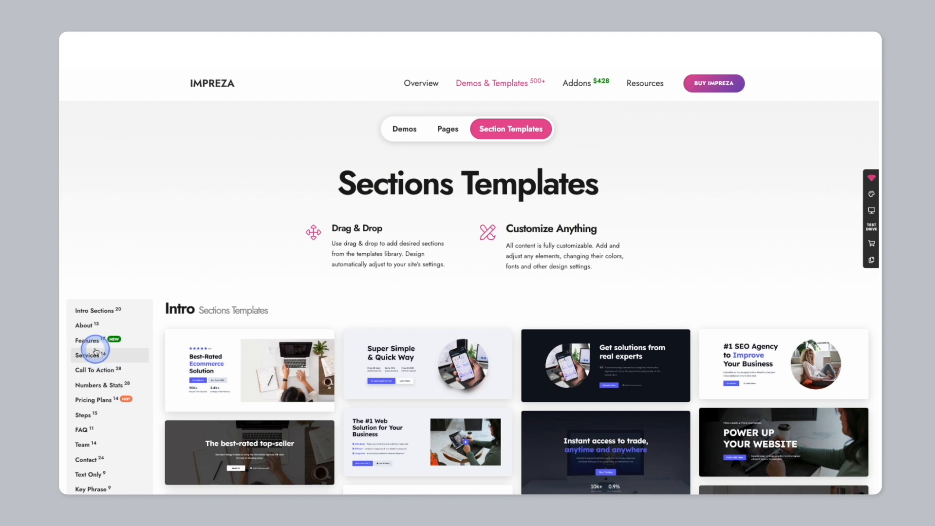
Step: Jump through the Features and Blog & News section template categories in the sidebar
{"action": "left_click", "coordinate": [86, 340]}
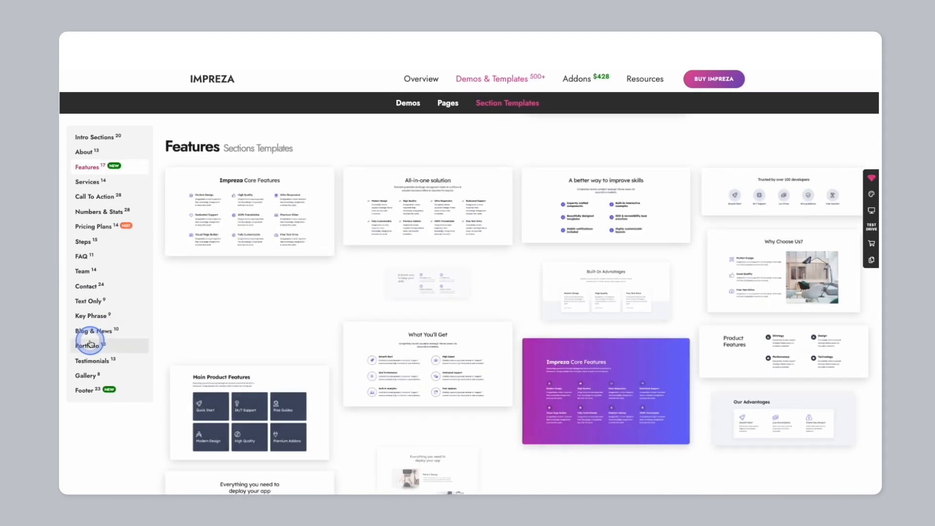
{"action": "left_click", "coordinate": [93, 331]}
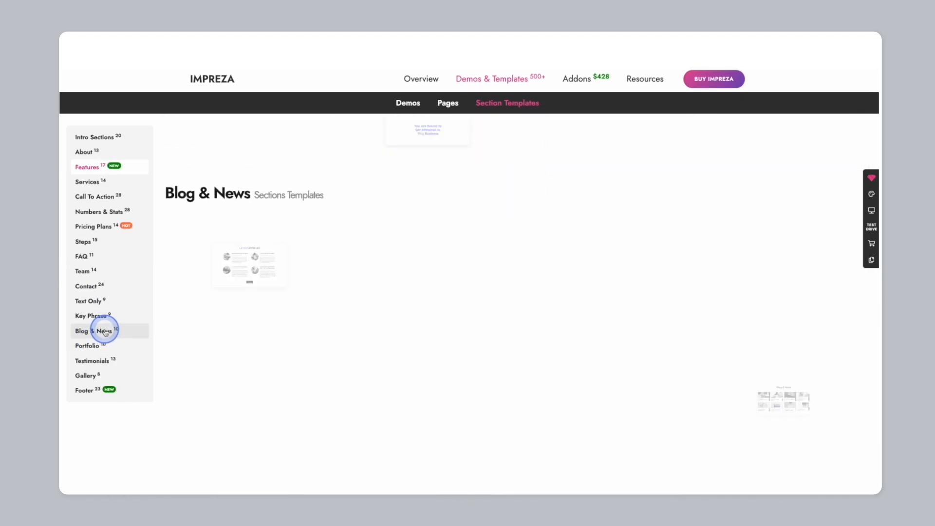
{"action": "left_click", "coordinate": [96, 332]}
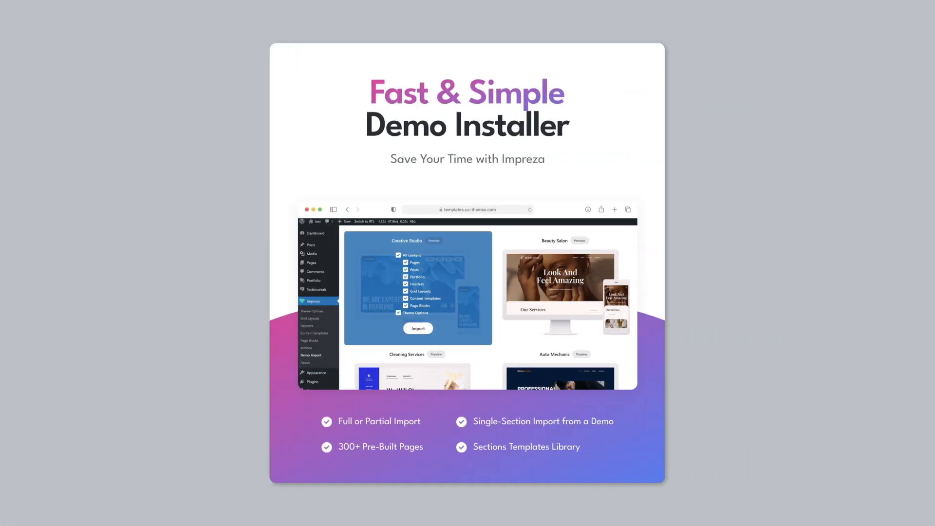
Step: Filter the demo grid by Blog, Business, Creative, Event and One Page categories in turn
{"action": "scroll", "scroll_direction": "down", "scroll_amount": 3}
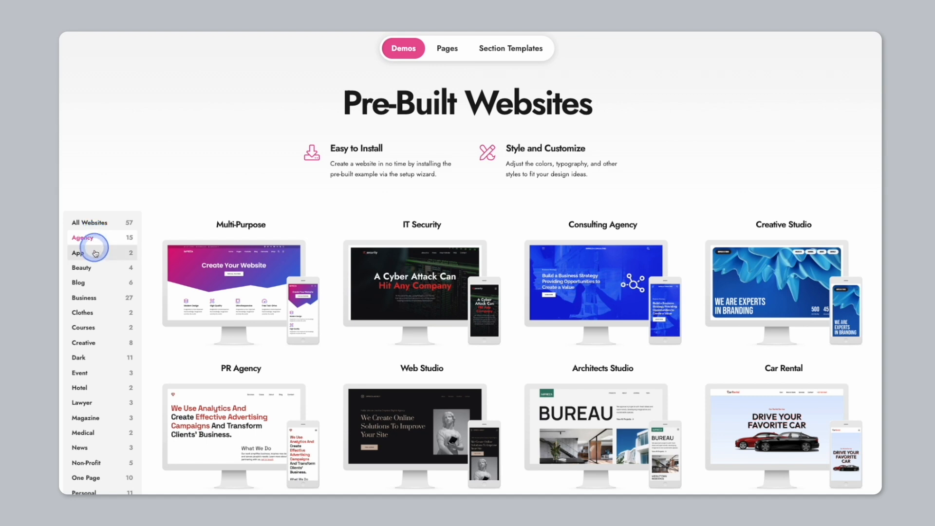
{"action": "left_click", "coordinate": [78, 283]}
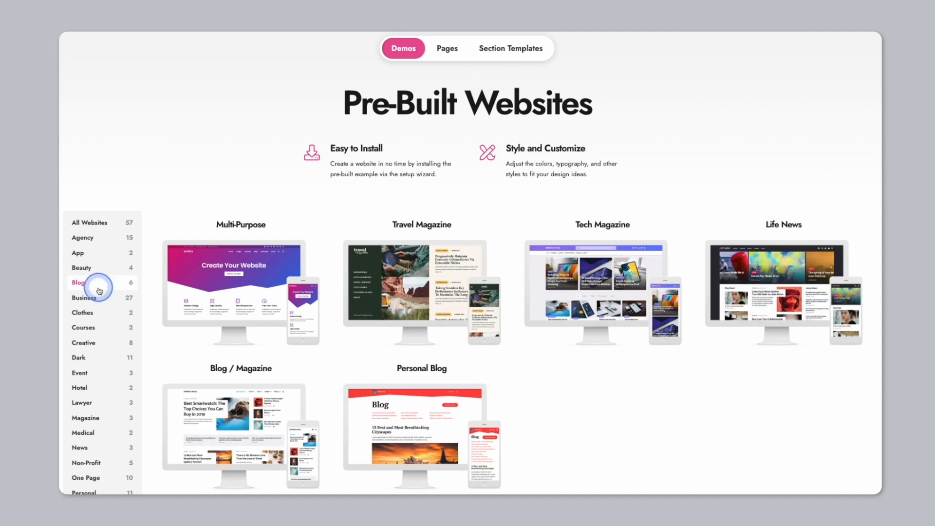
{"action": "left_click", "coordinate": [83, 298]}
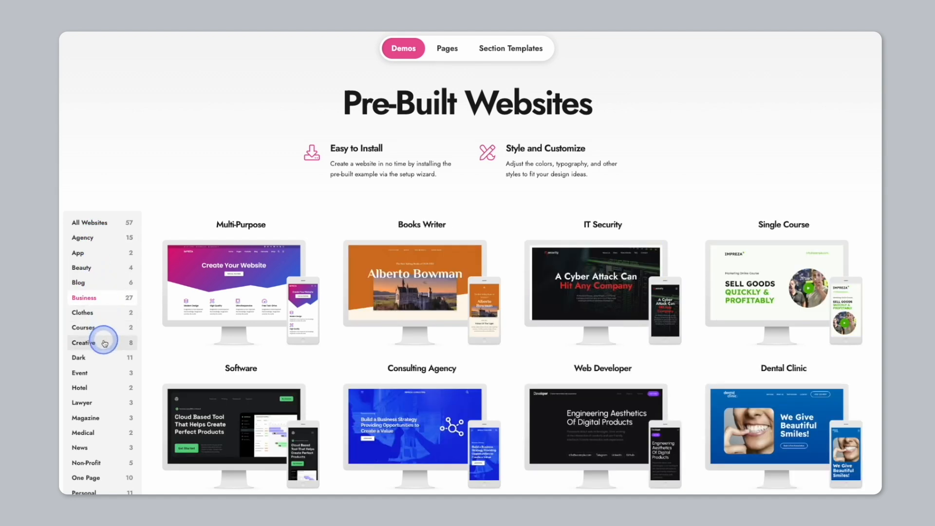
{"action": "left_click", "coordinate": [83, 342]}
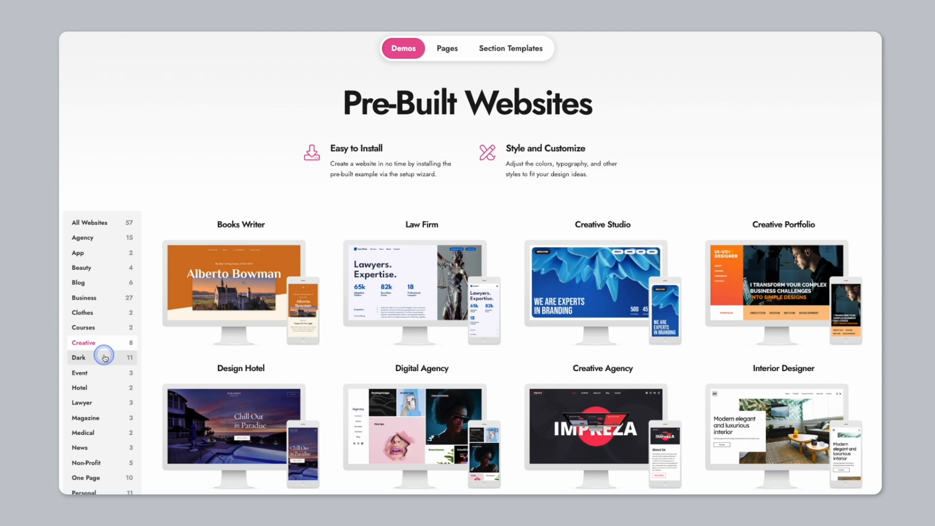
{"action": "left_click", "coordinate": [79, 373]}
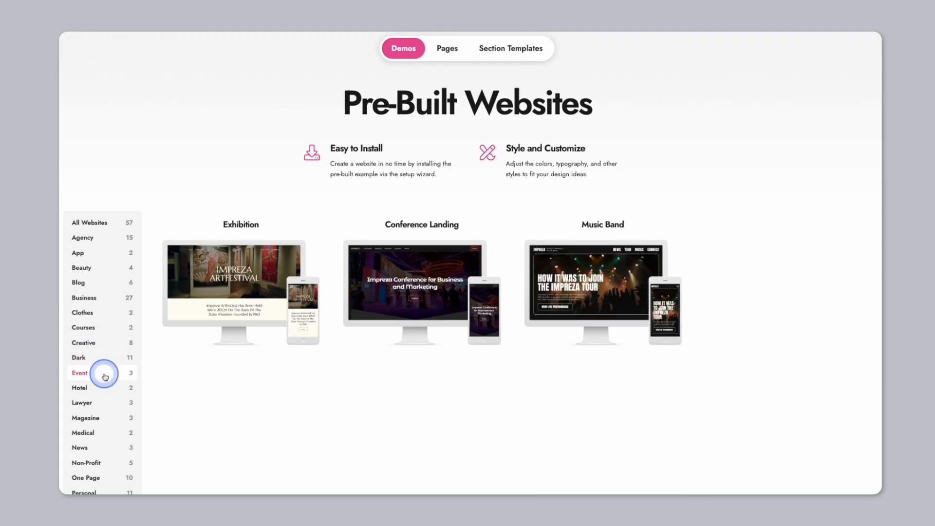
{"action": "mouse_move", "coordinate": [87, 478]}
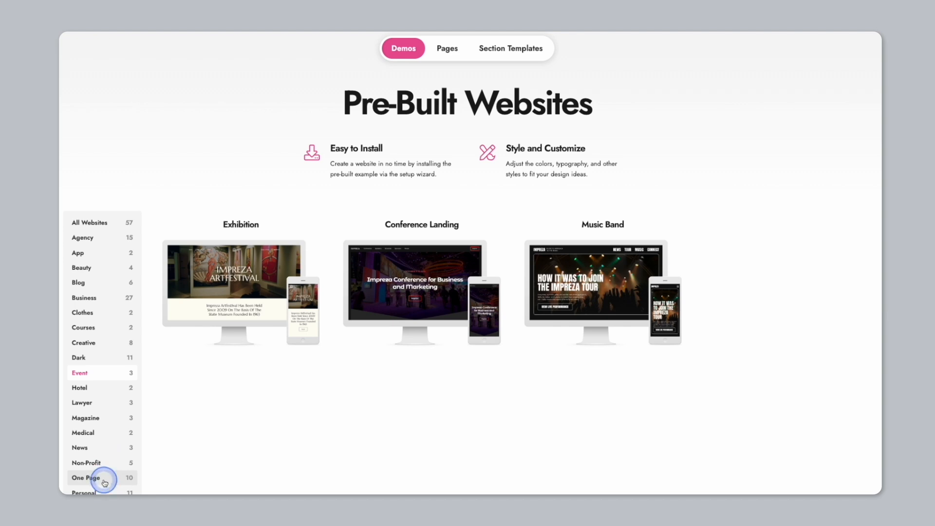
{"action": "left_click", "coordinate": [86, 477]}
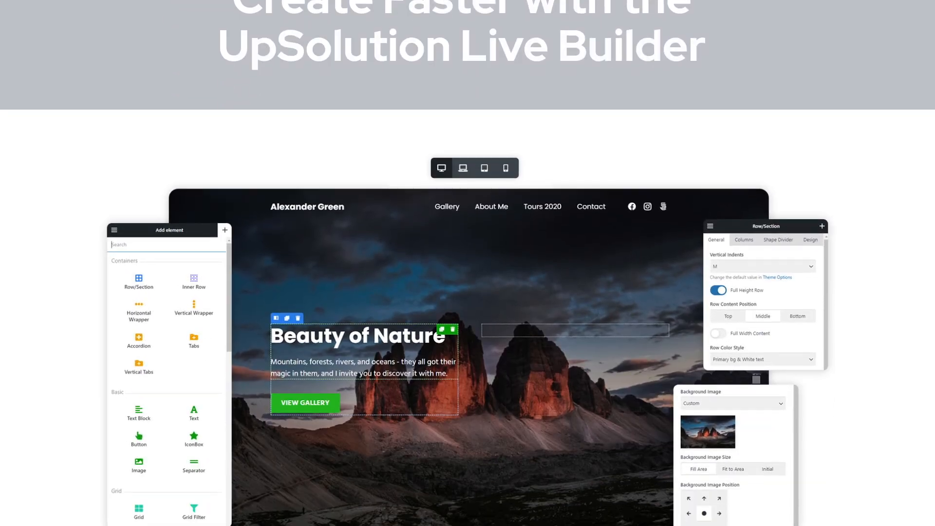
Step: Show the builder's Templates categories and insert the AB02 About section for the team
{"action": "left_click", "coordinate": [526, 96]}
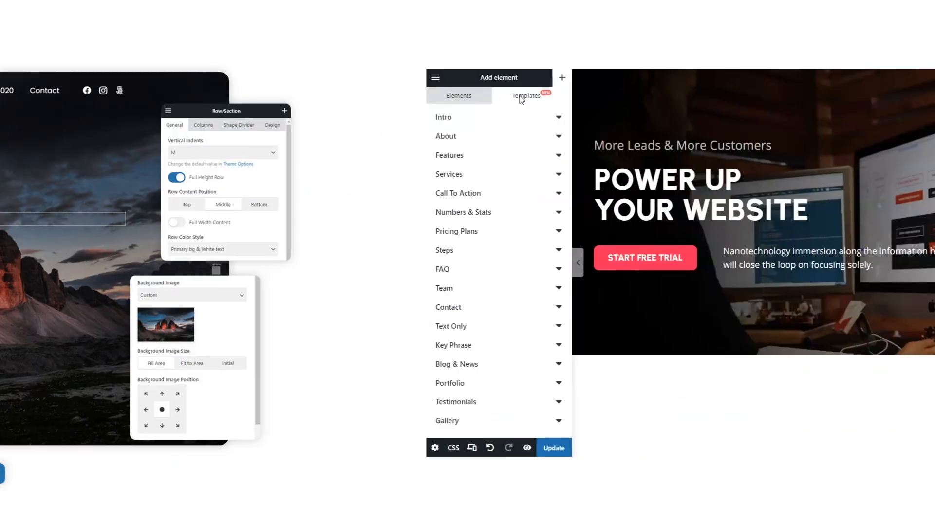
{"action": "left_click", "coordinate": [526, 96]}
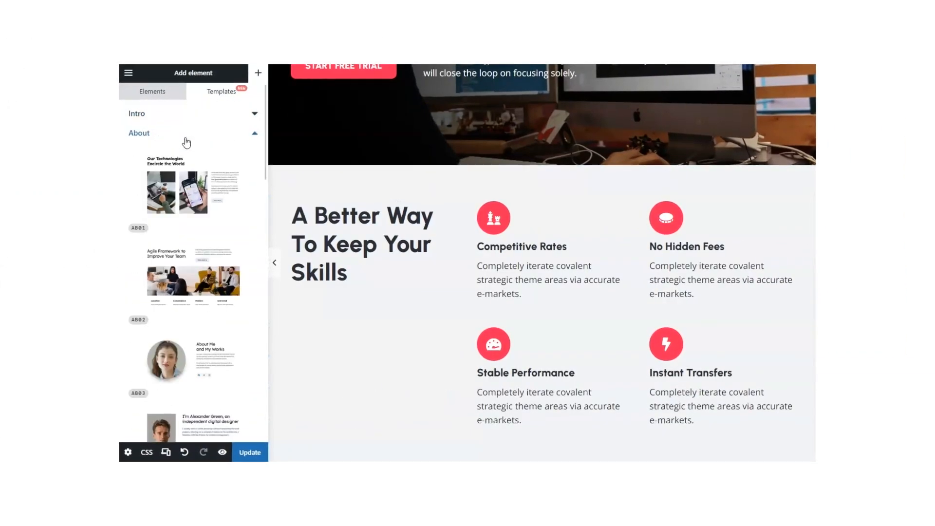
{"action": "scroll", "scroll_direction": "down", "scroll_amount": 3}
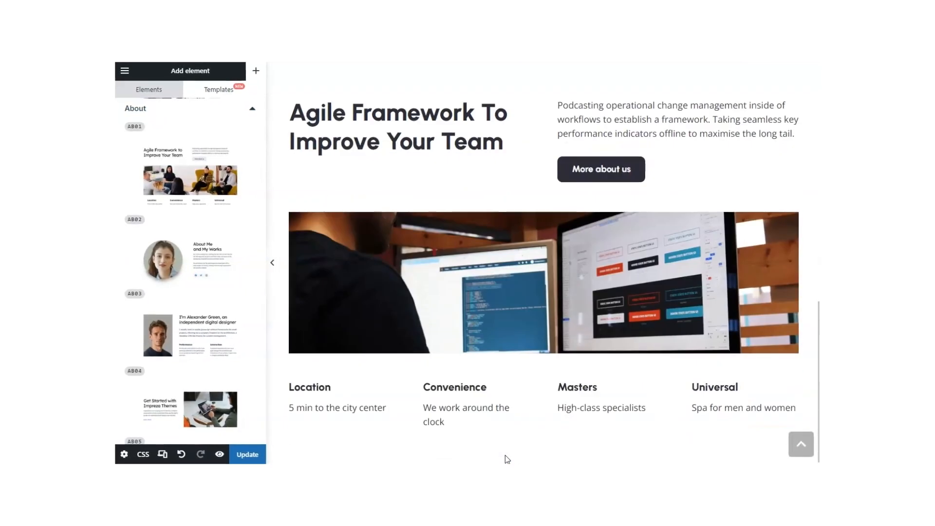
{"action": "scroll", "scroll_direction": "down", "scroll_amount": 3}
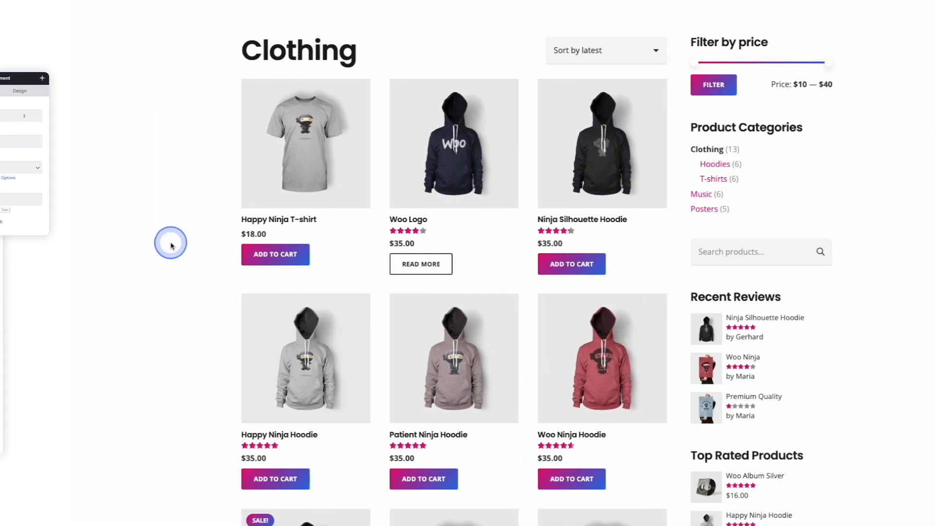
Step: Scroll the Clothing product grid and view the Happy Ninja Hoodie product
{"action": "scroll", "scroll_direction": "down", "scroll_amount": 3}
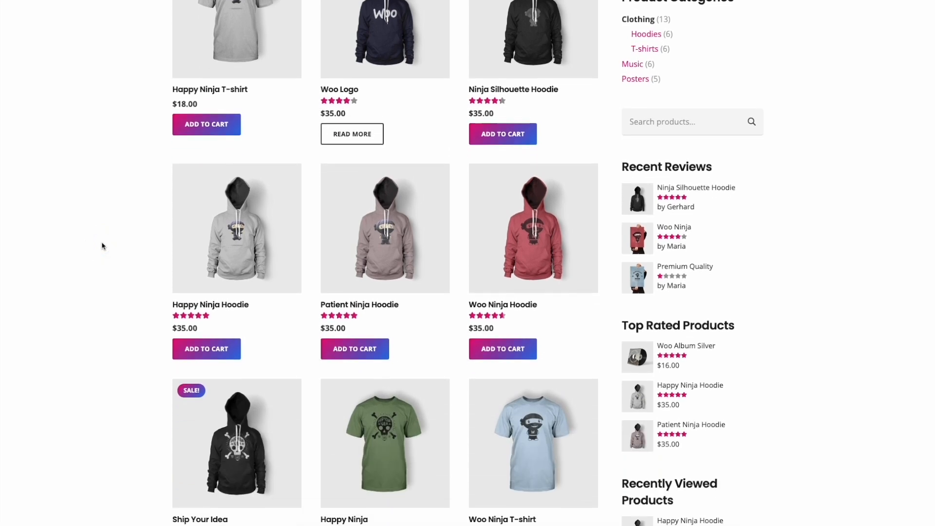
{"action": "scroll", "scroll_direction": "down", "scroll_amount": 3}
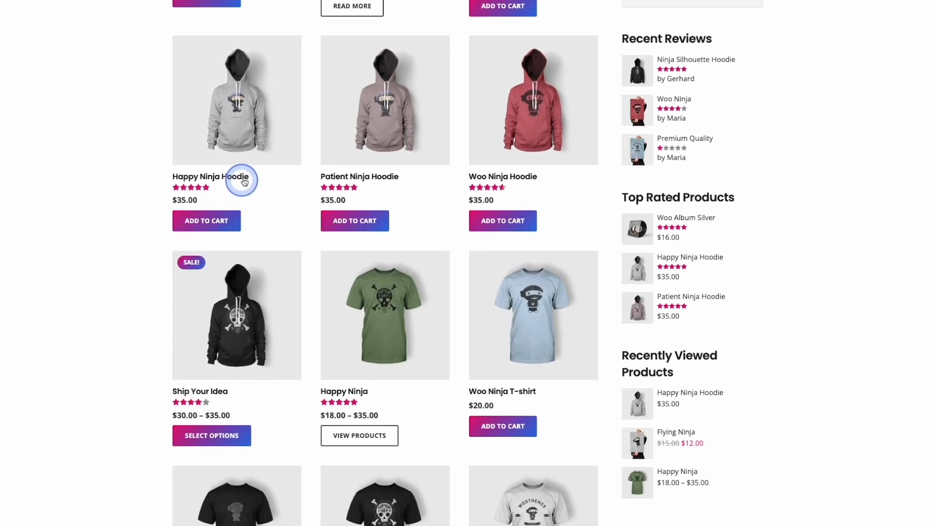
{"action": "left_click", "coordinate": [210, 176]}
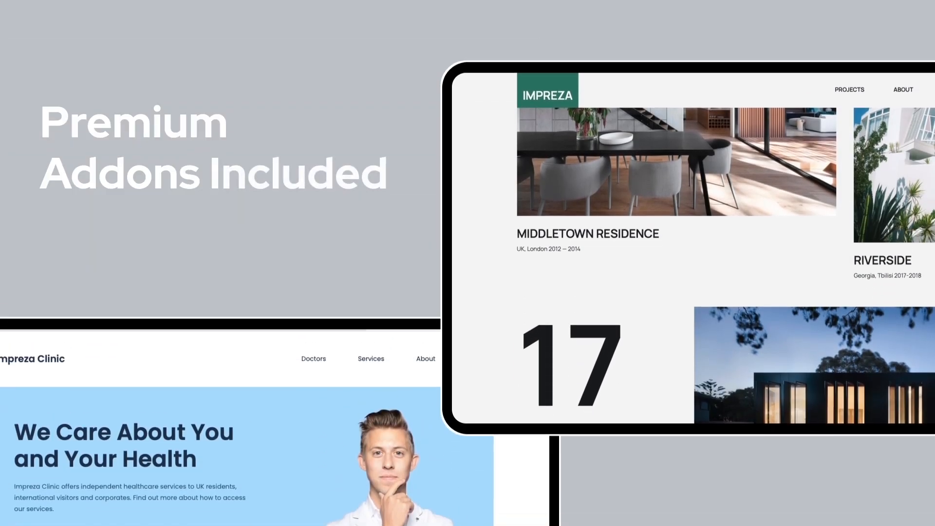
Step: Scroll past the Premium Addons Included clinic and architecture demo previews
{"action": "scroll", "scroll_direction": "down", "scroll_amount": 3}
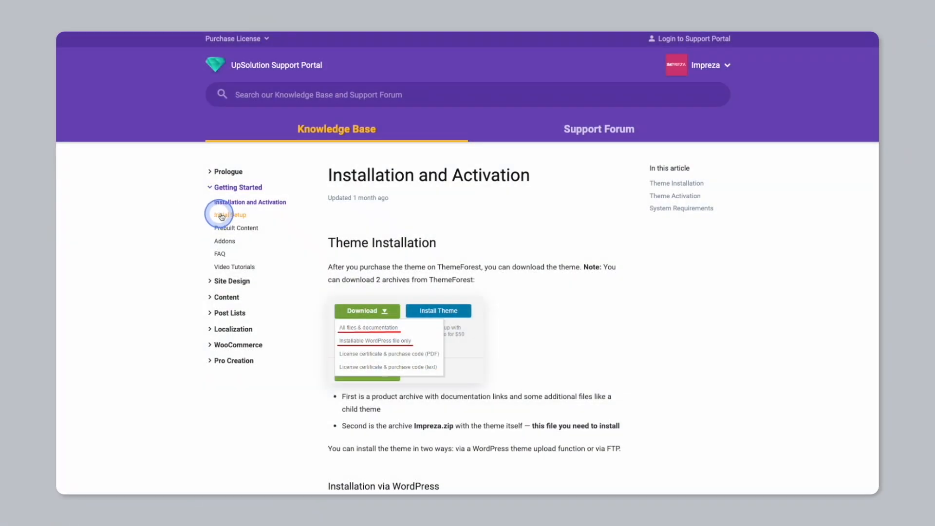
Step: Read the Prebuilt Content, Addons and Video Tutorials articles, then reach Watch All Impreza Screencasts
{"action": "left_click", "coordinate": [236, 227]}
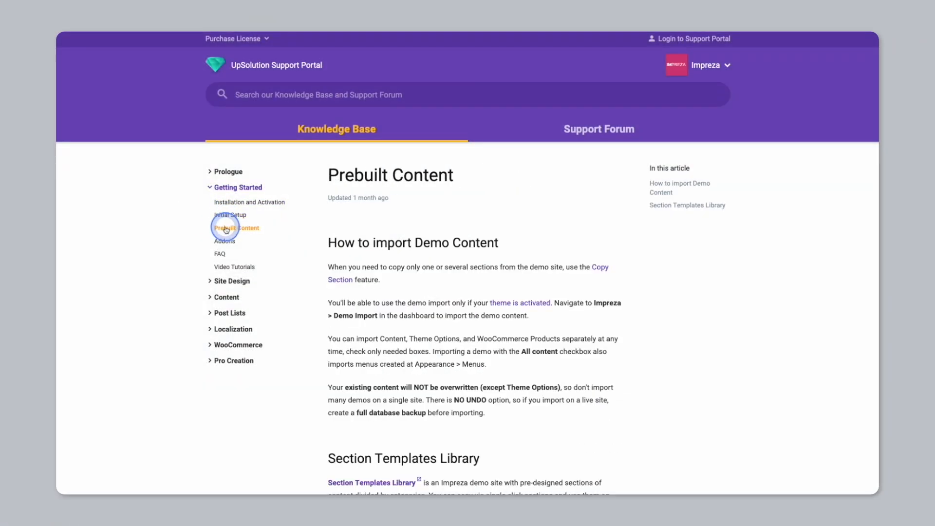
{"action": "left_click", "coordinate": [224, 241]}
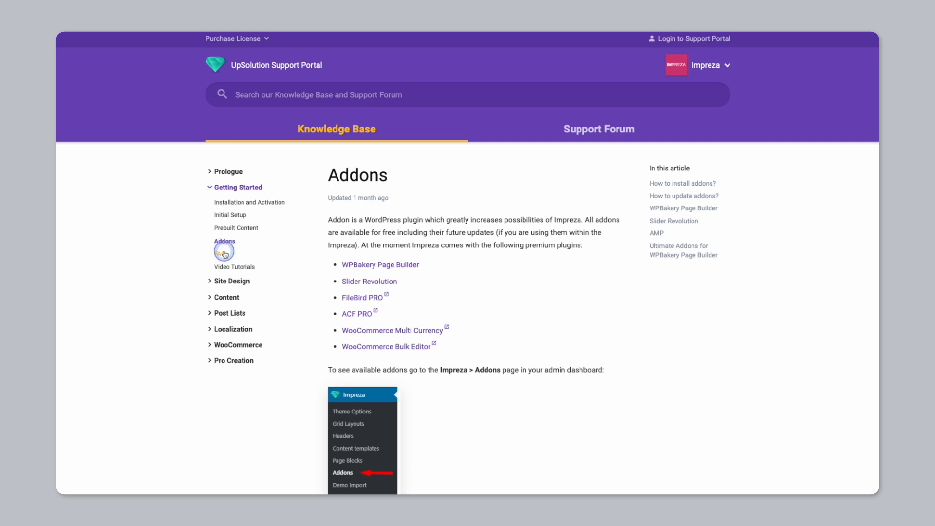
{"action": "left_click", "coordinate": [234, 267]}
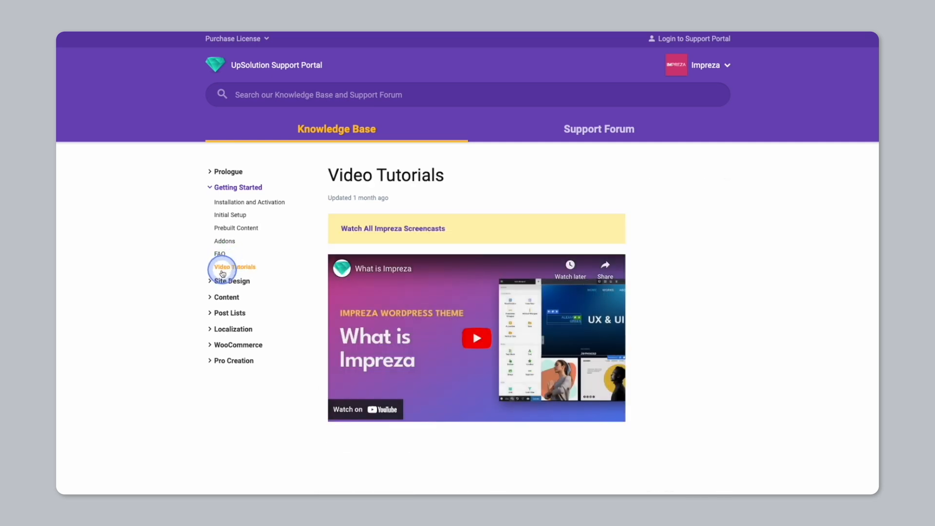
{"action": "left_click", "coordinate": [600, 129]}
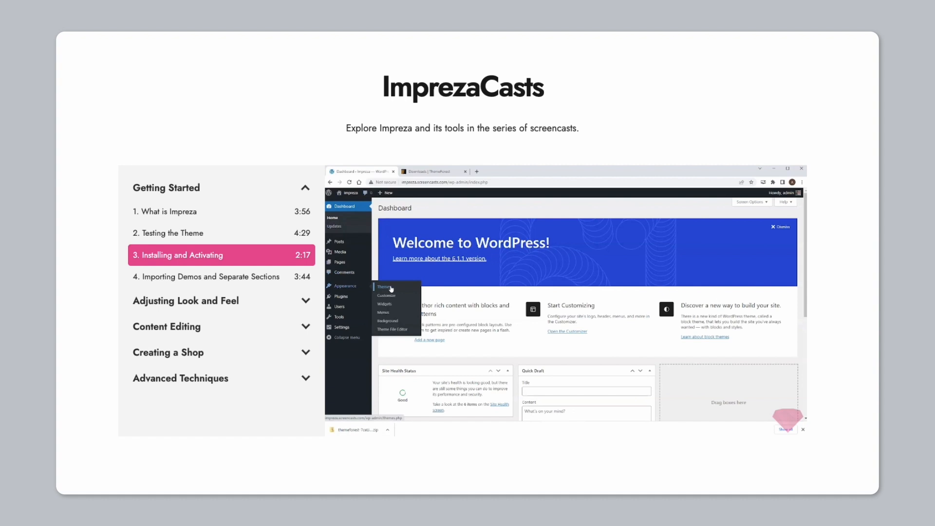
Step: Play screencast 3, Installing and Activating, showing the theme zip uploaded and installed in WordPress
{"action": "left_click", "coordinate": [384, 287]}
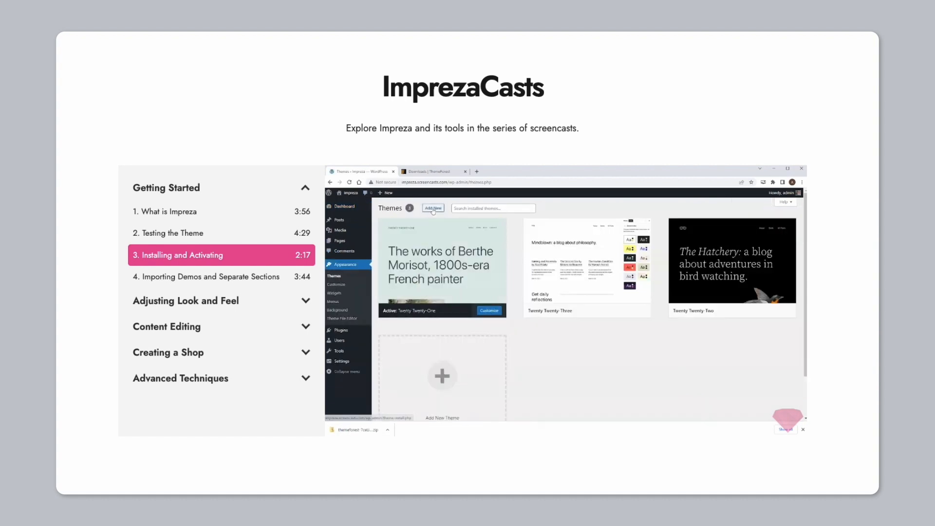
{"action": "left_click", "coordinate": [433, 209]}
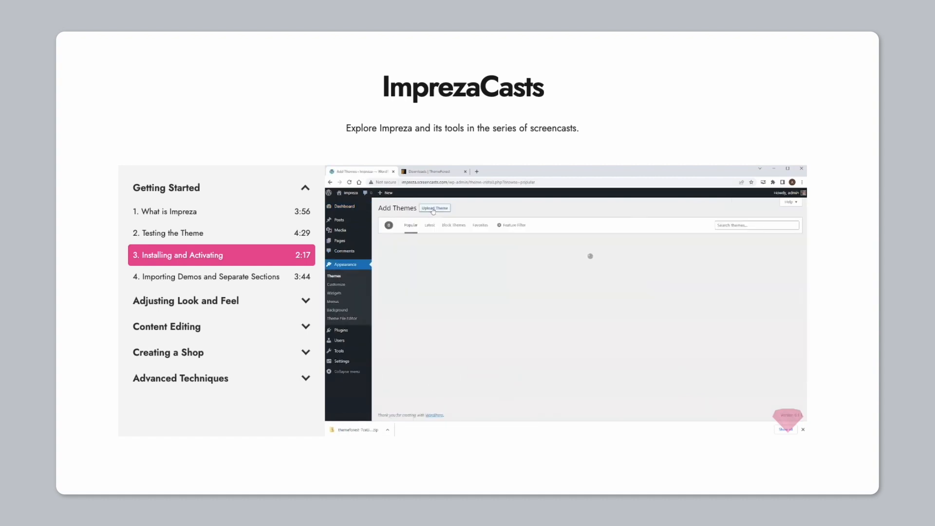
{"action": "left_click", "coordinate": [435, 208]}
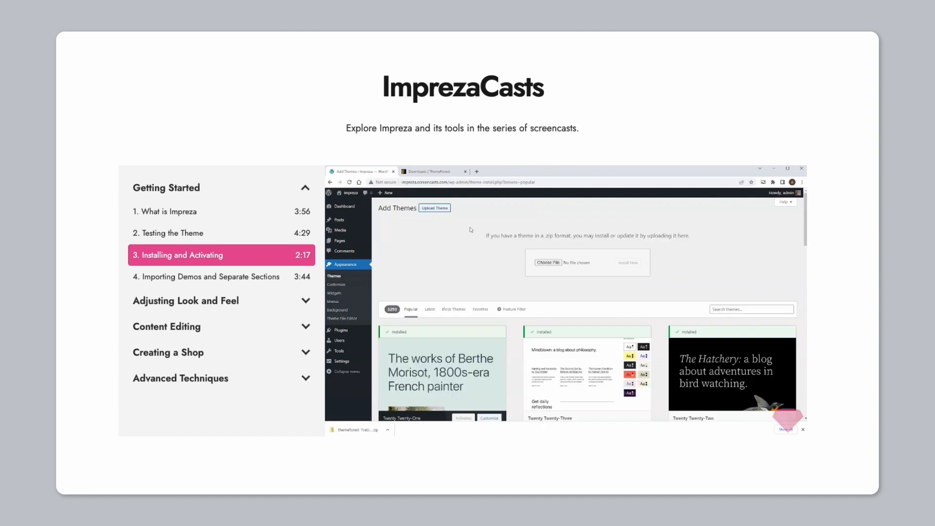
{"action": "left_click", "coordinate": [547, 263]}
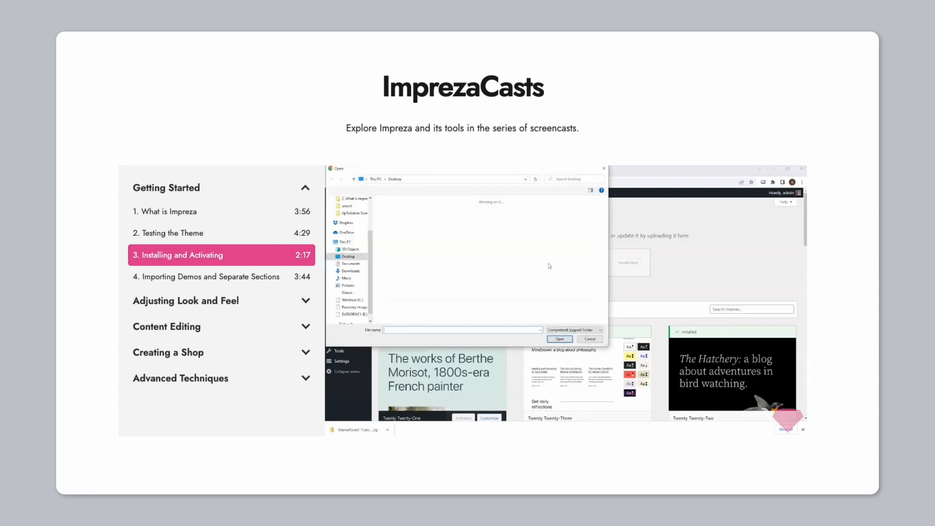
{"action": "left_click", "coordinate": [560, 339]}
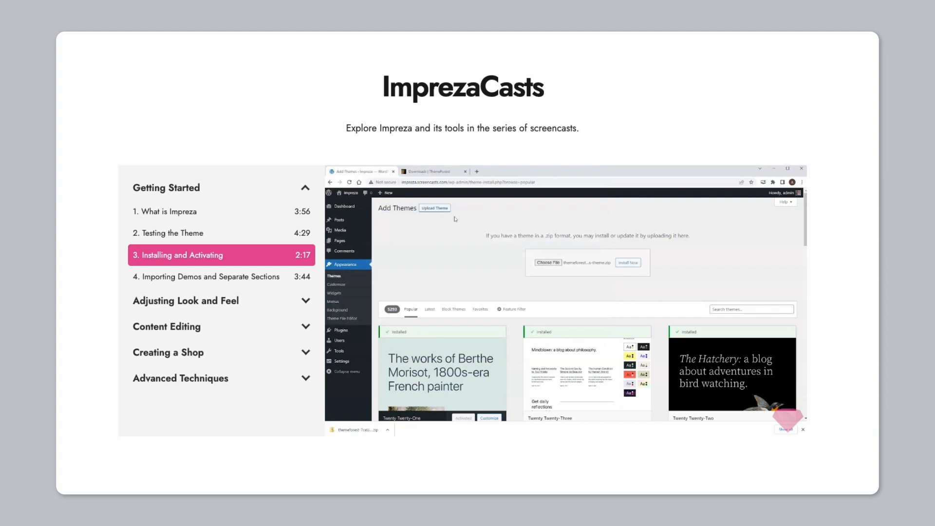
{"action": "left_click", "coordinate": [628, 262]}
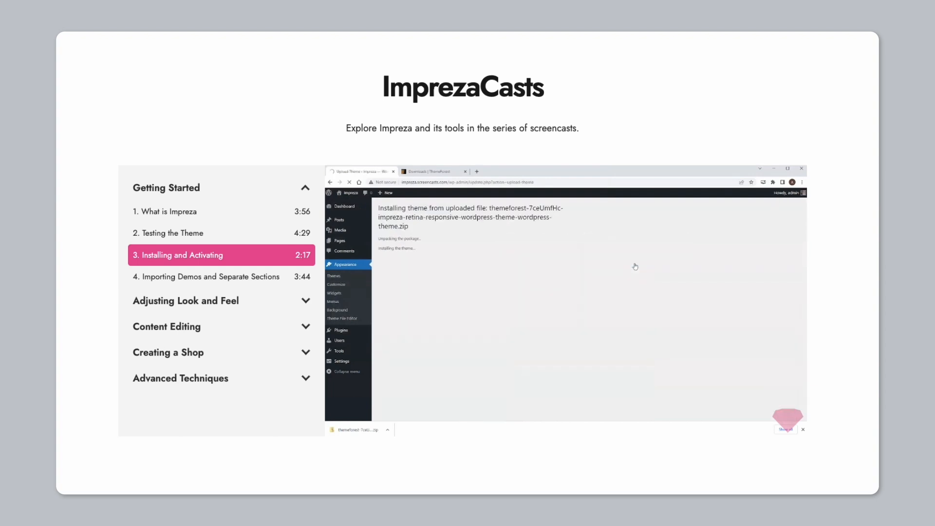